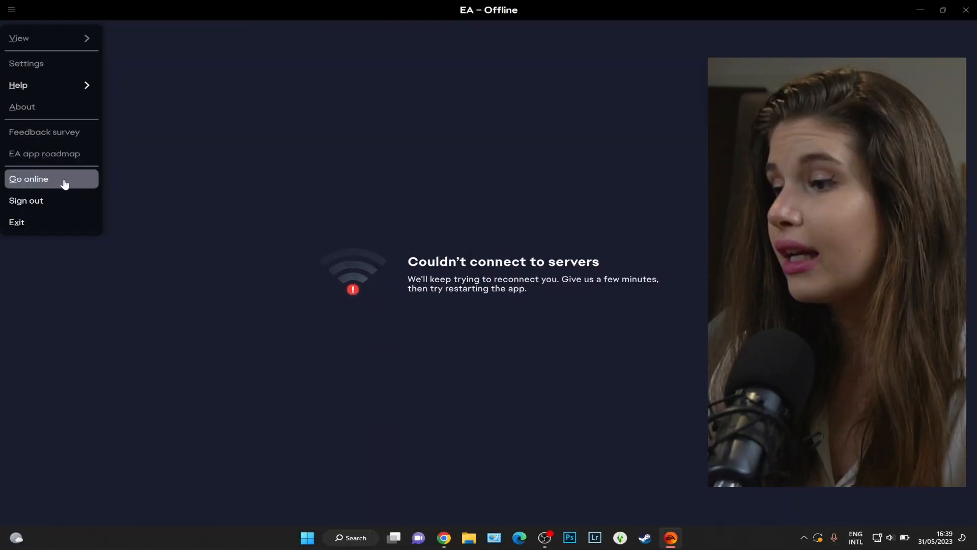
Switch the EA app from offline mode back online via Go online
click(28, 178)
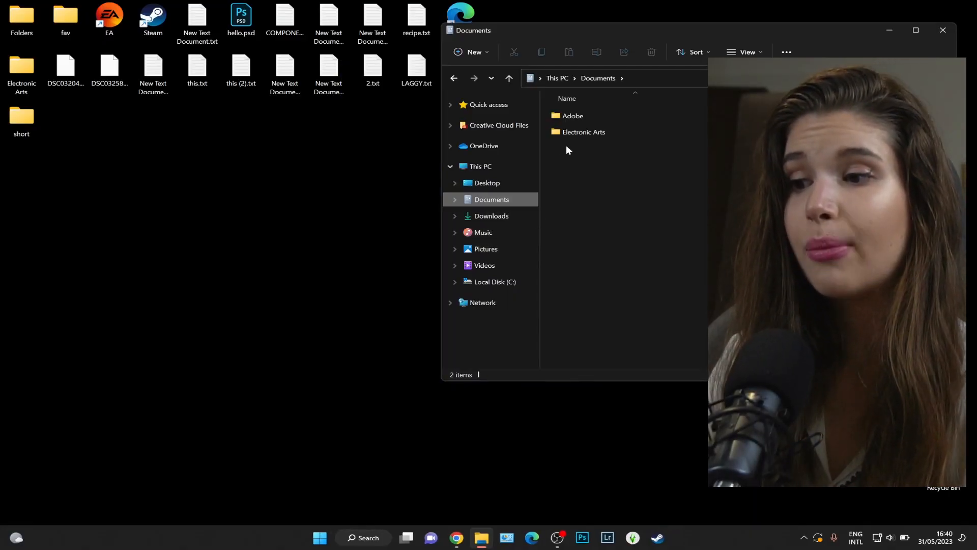
Inspect the Electronic Arts folder in Documents, then browse This PC to Local Disk (C:)
click(584, 132)
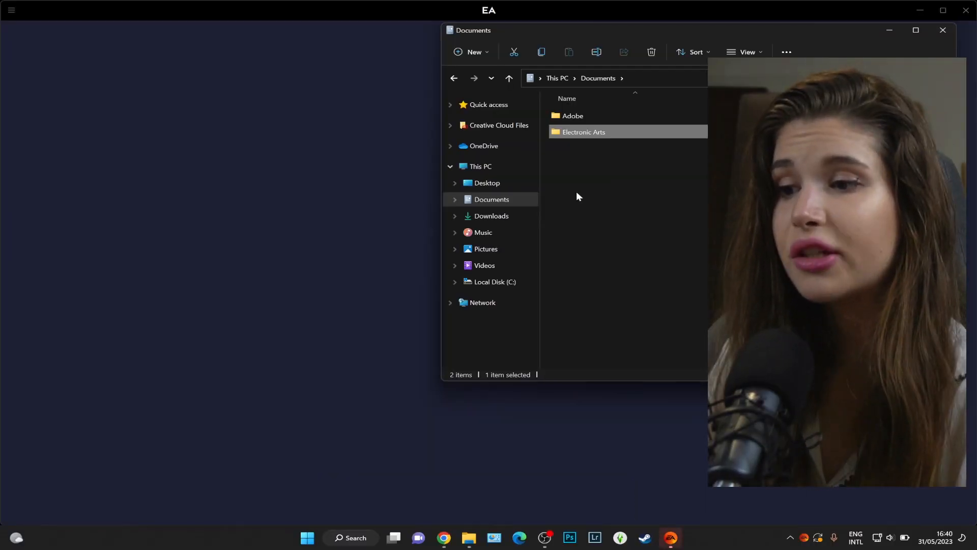
right_click(583, 131)
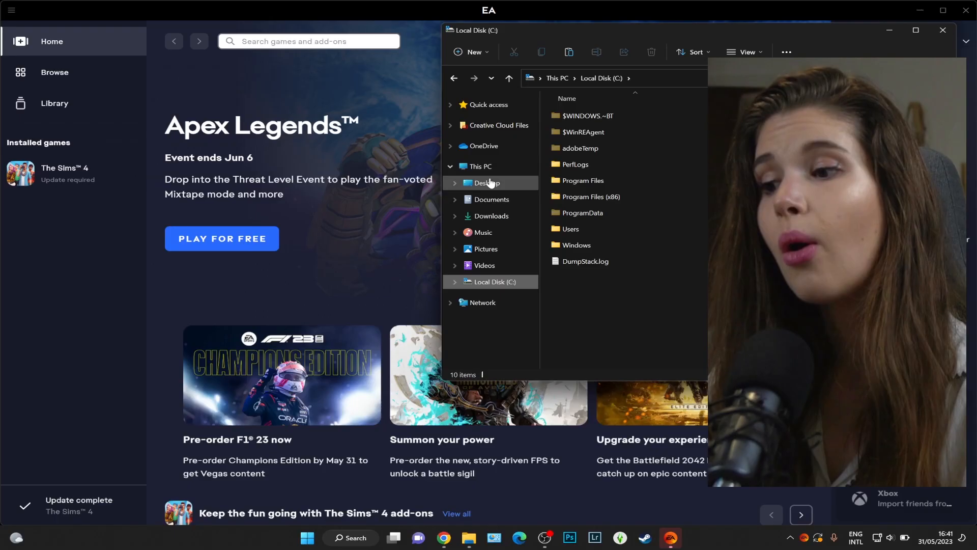
click(488, 183)
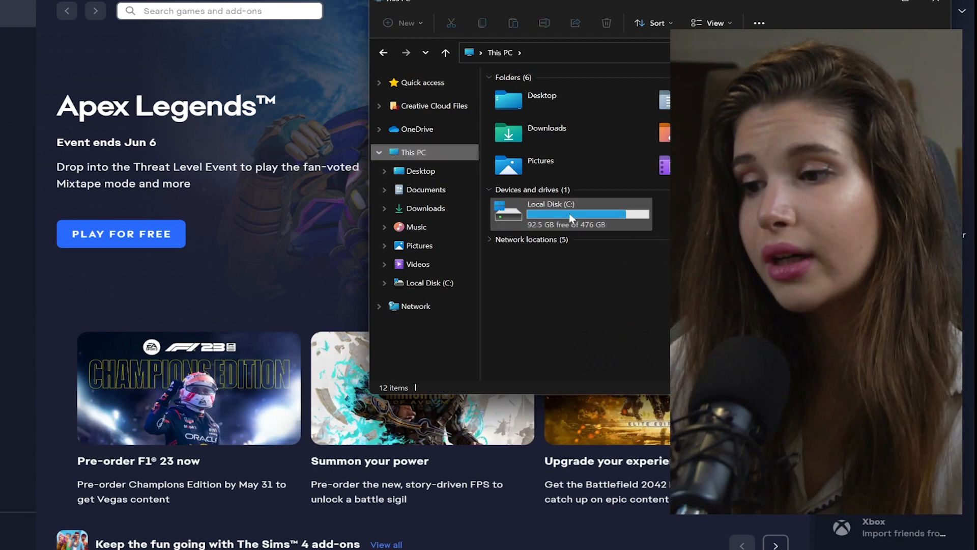
click(12, 10)
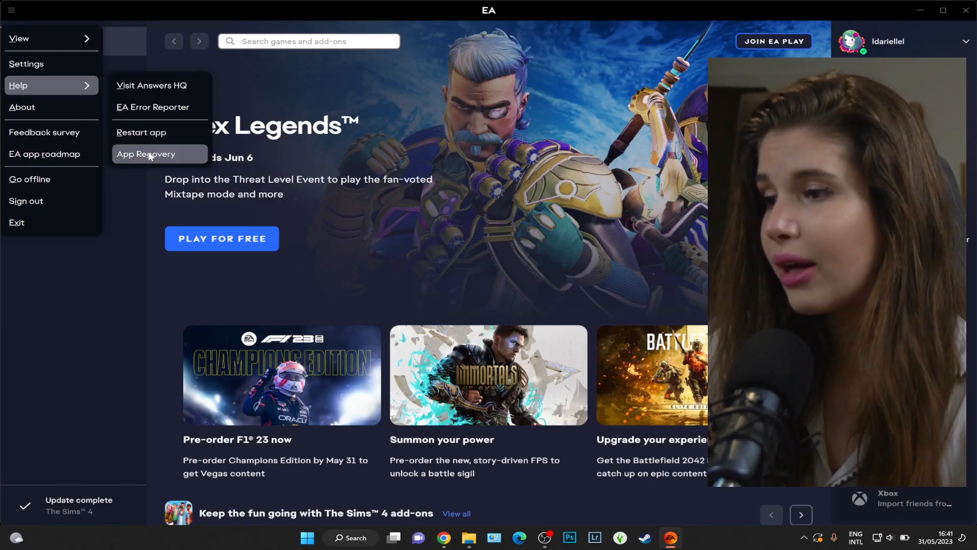
Clear the EA app cache with App Recovery, then open My profile's About Me page
click(146, 153)
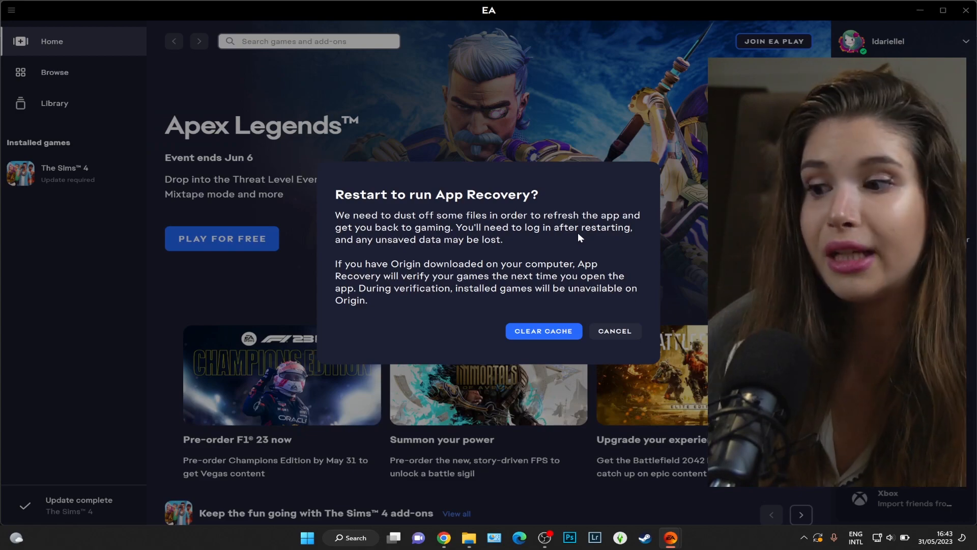
click(613, 331)
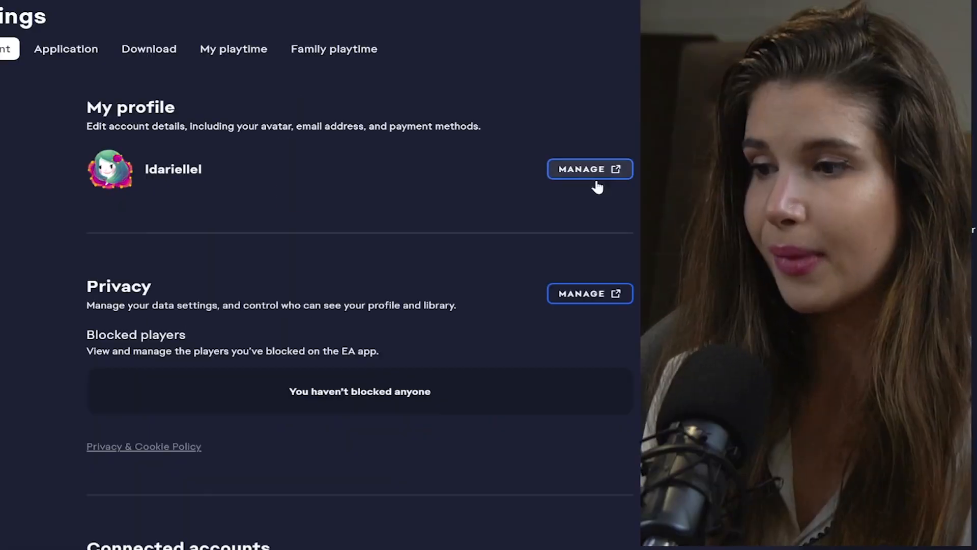
click(589, 169)
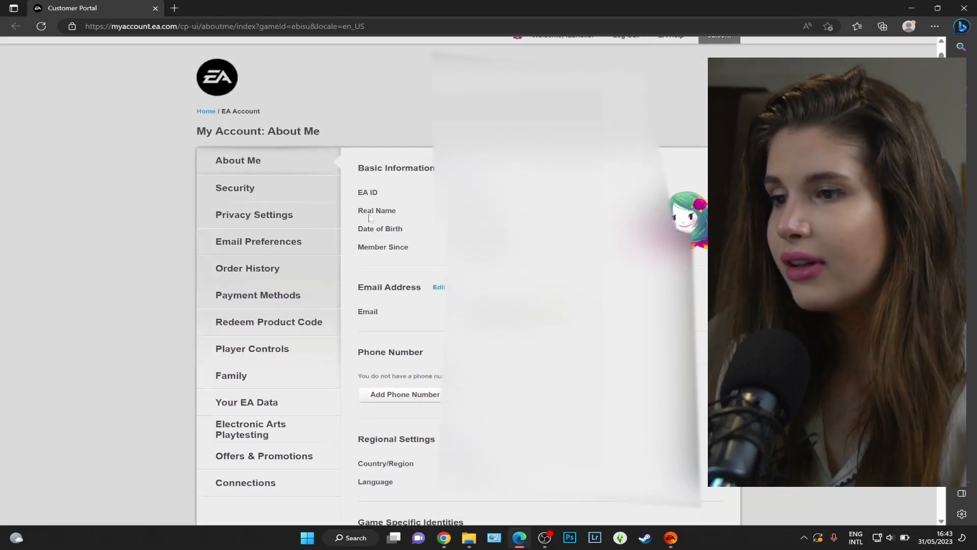
Switch the EA account site from About Me to Email Preferences
click(258, 241)
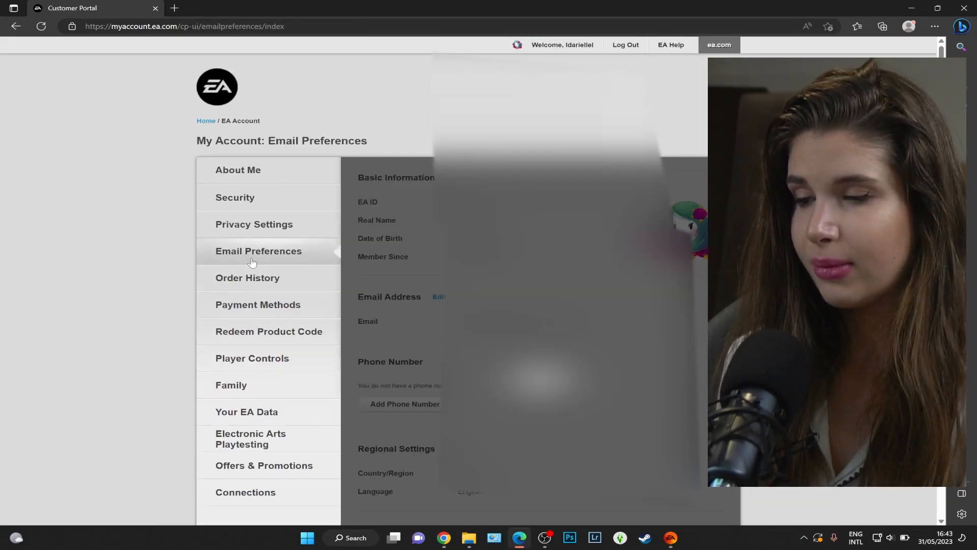
click(236, 197)
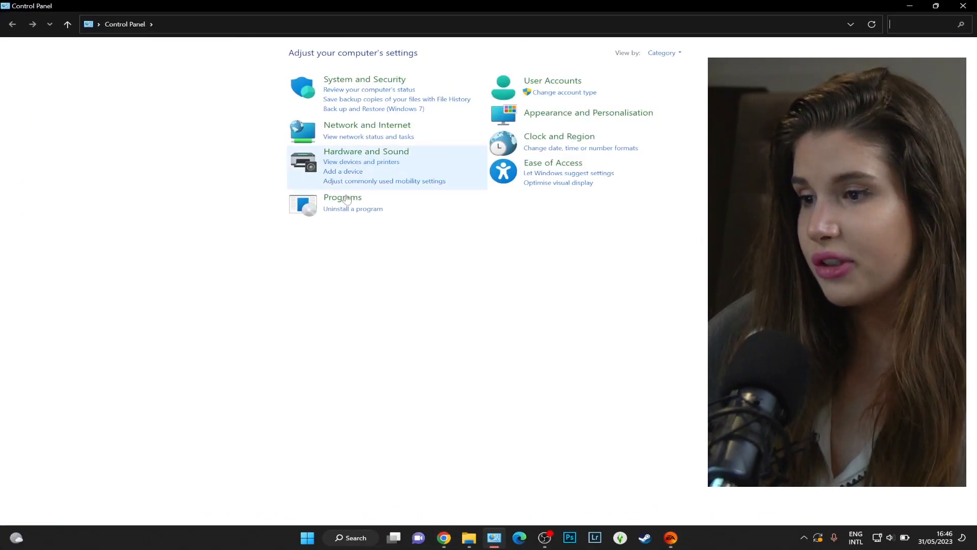
Open Programs in Control Panel, then search Windows for 'contro'
click(353, 209)
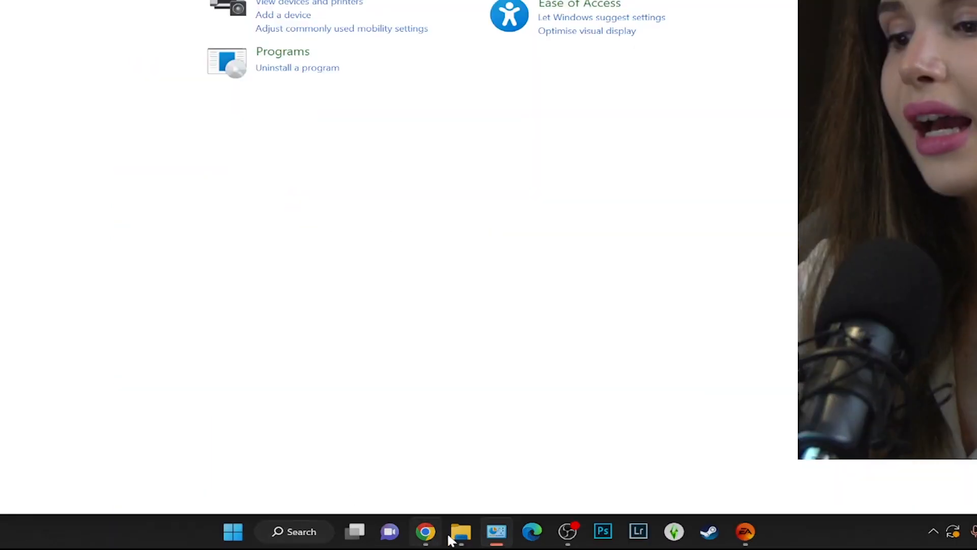
click(293, 531)
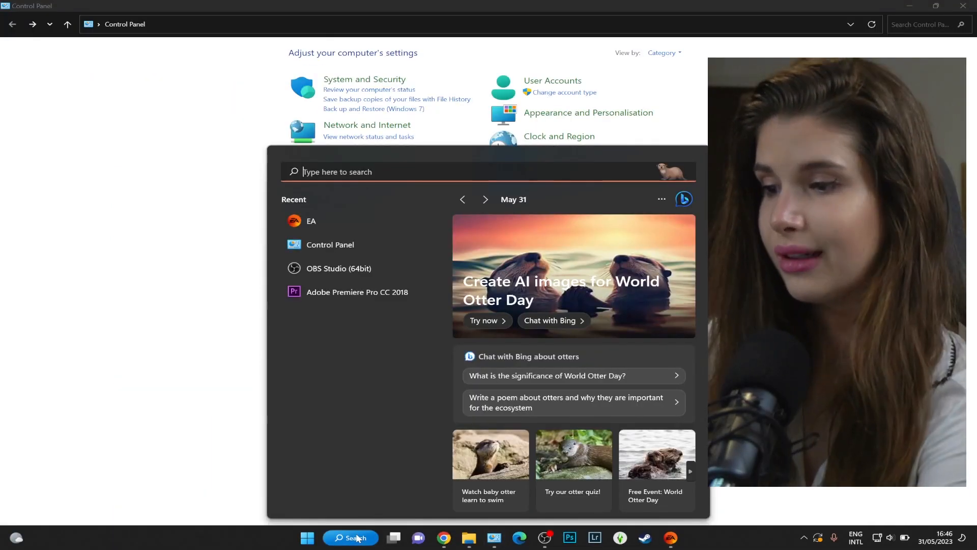
text(contro)
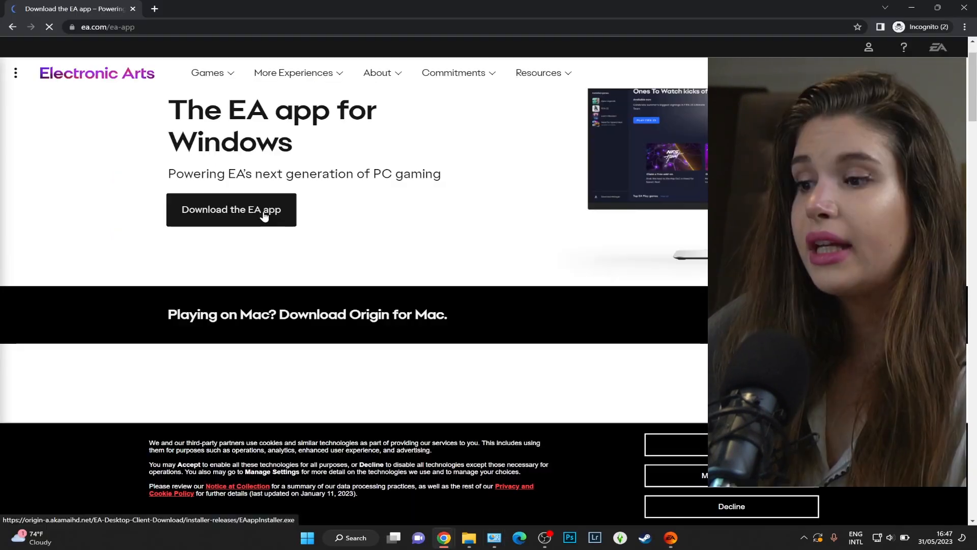
Download the EA app installer, then select the Electronic Arts folder and minimize Documents
click(231, 209)
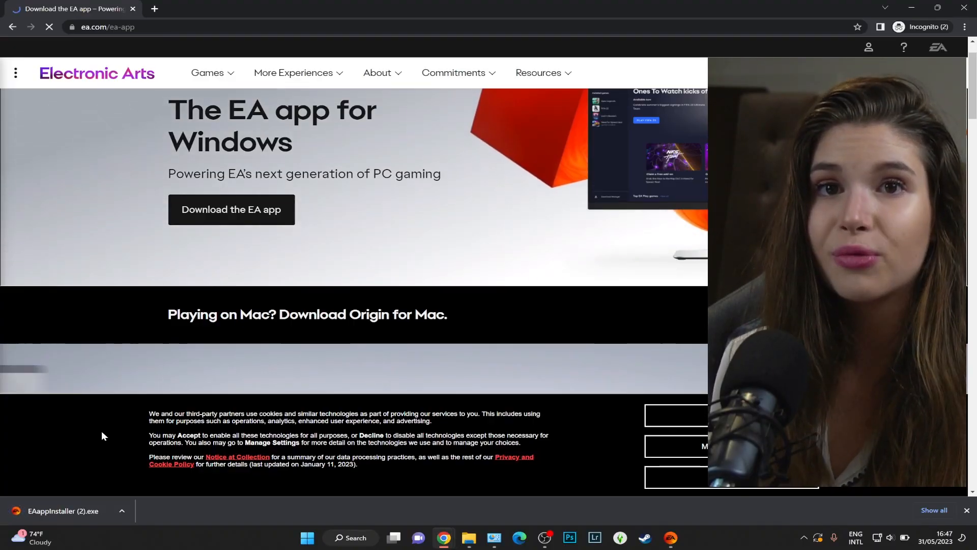
click(480, 349)
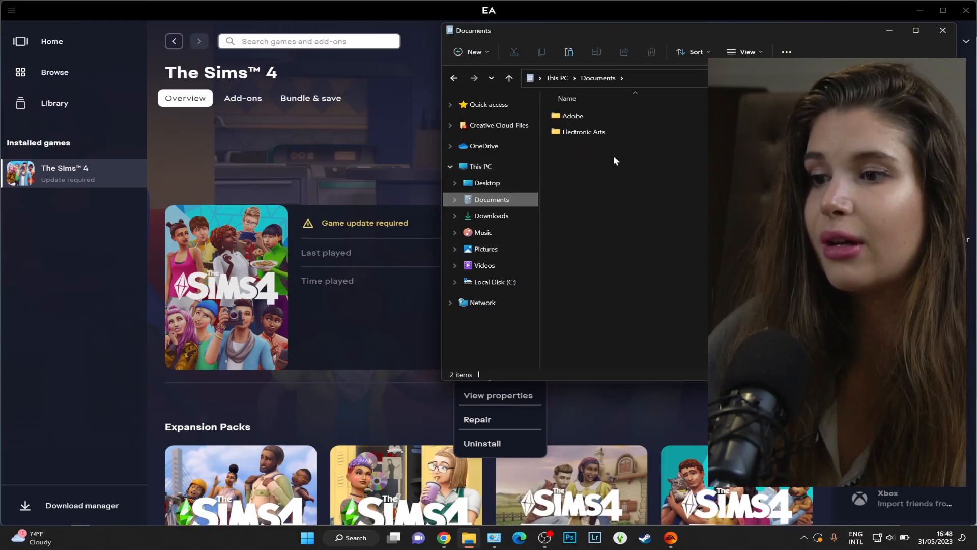
click(583, 131)
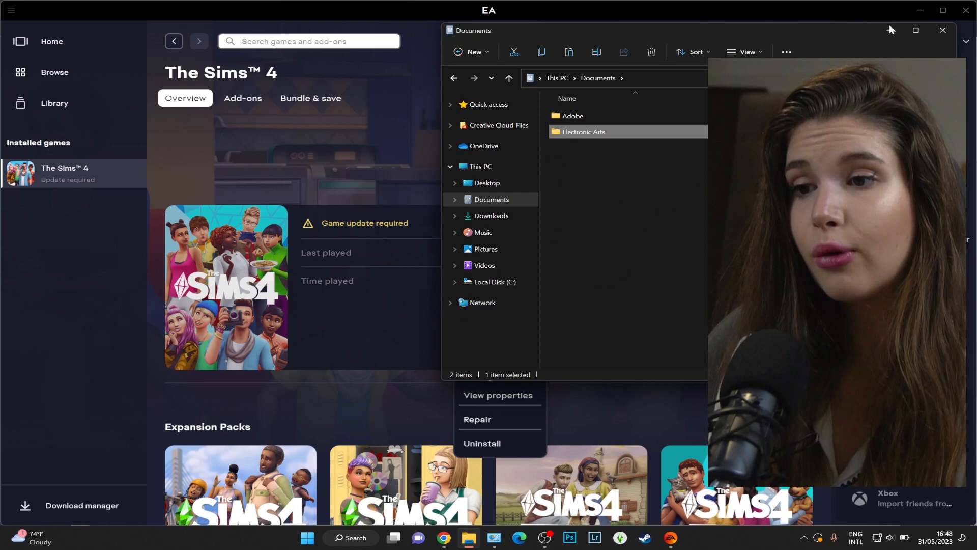
click(942, 30)
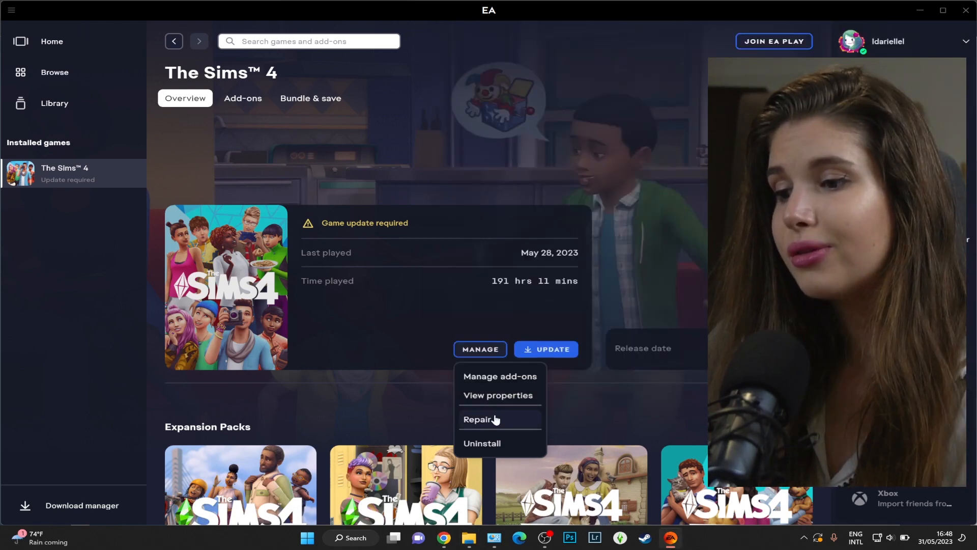
Start a repair of The Sims 4 and reopen its management options
click(477, 375)
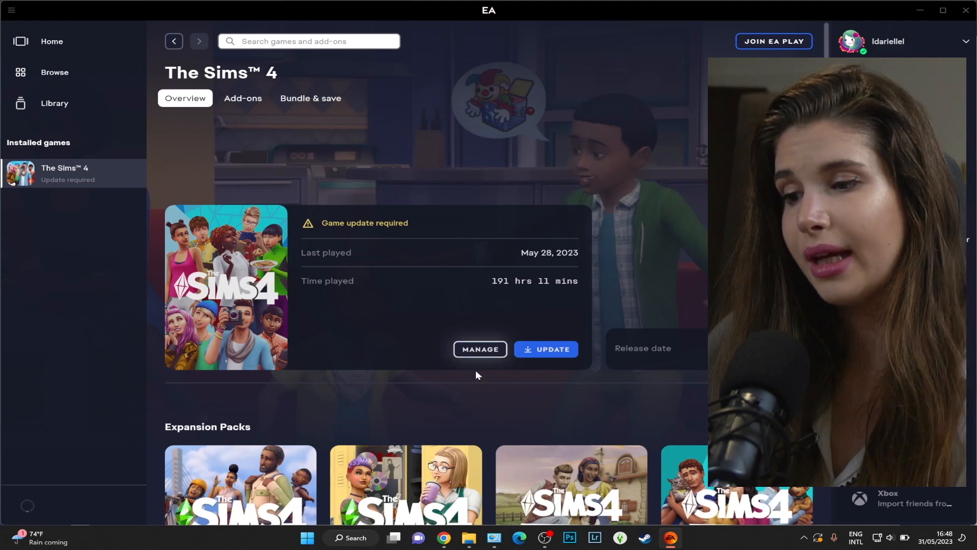
click(545, 350)
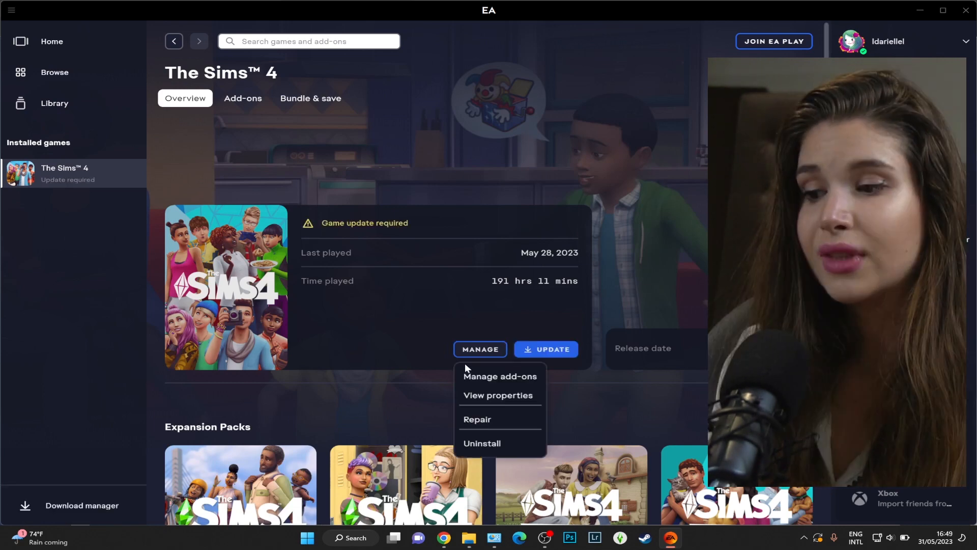
Review The Sims 4's installed add-ons, then open Control Panel from Windows search
click(499, 376)
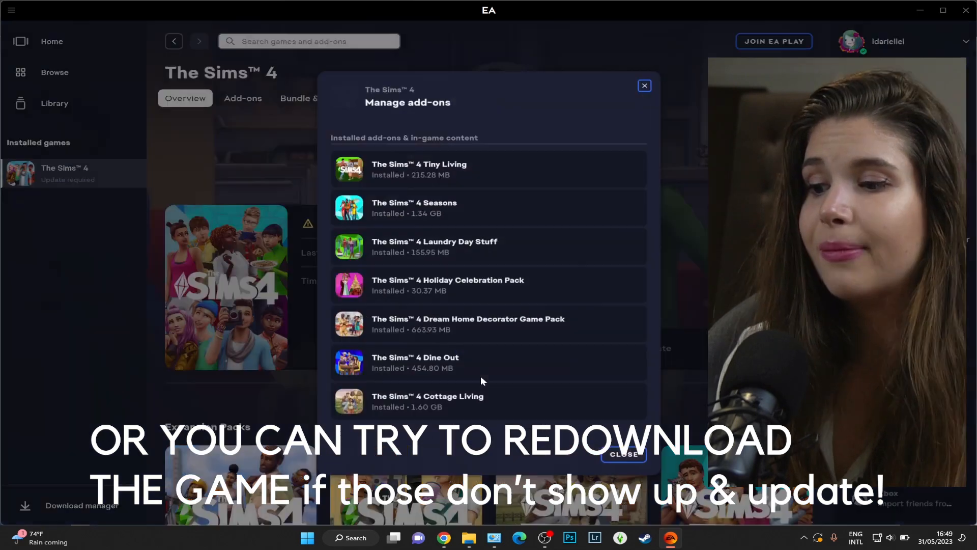
mouse_move(531, 209)
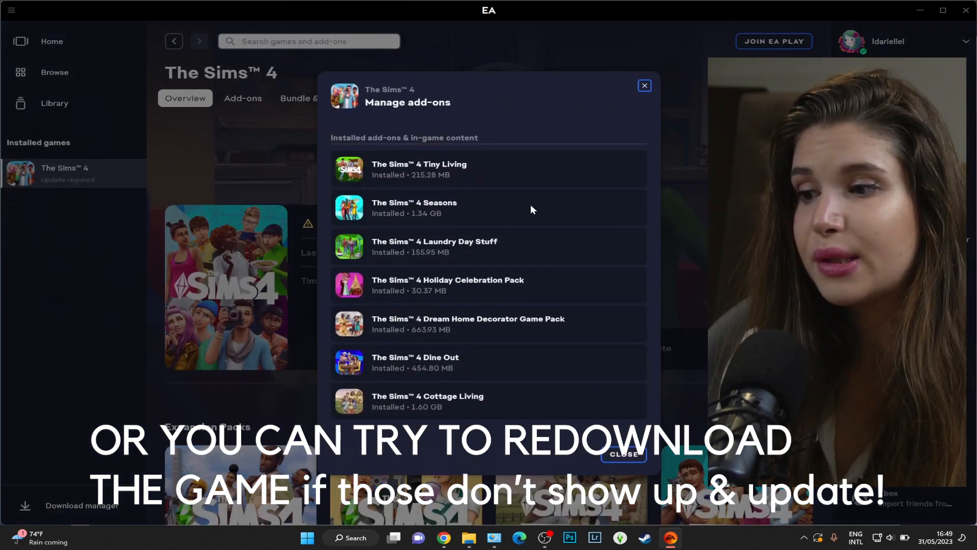
click(644, 86)
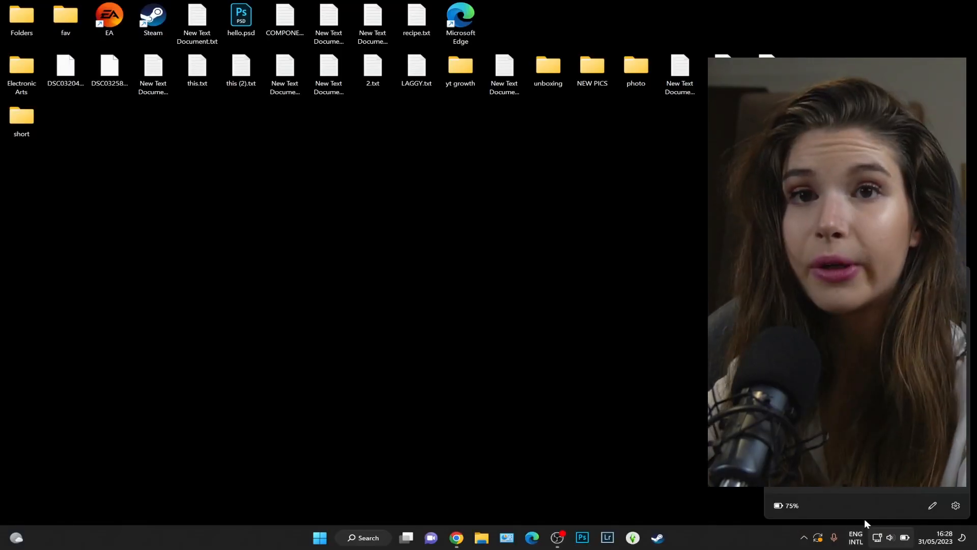
click(364, 538)
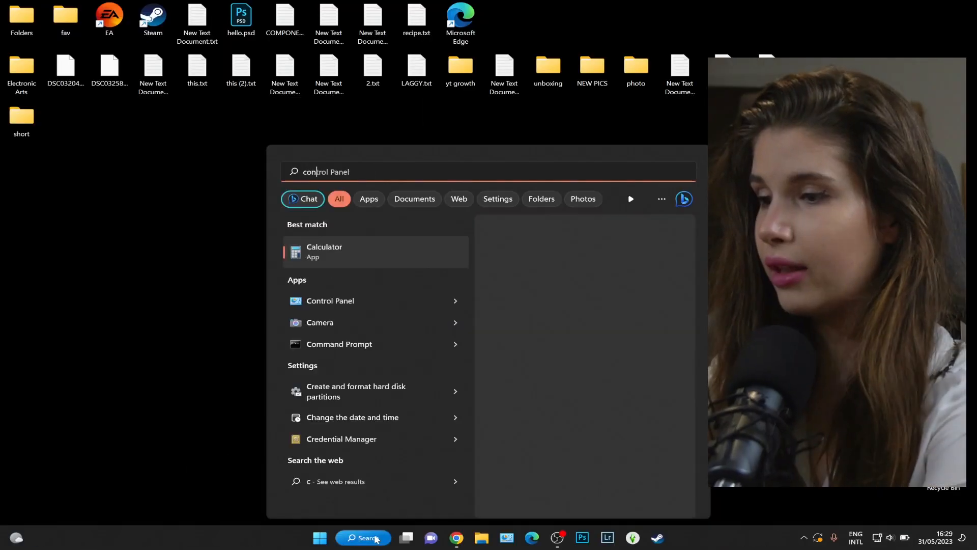
click(330, 300)
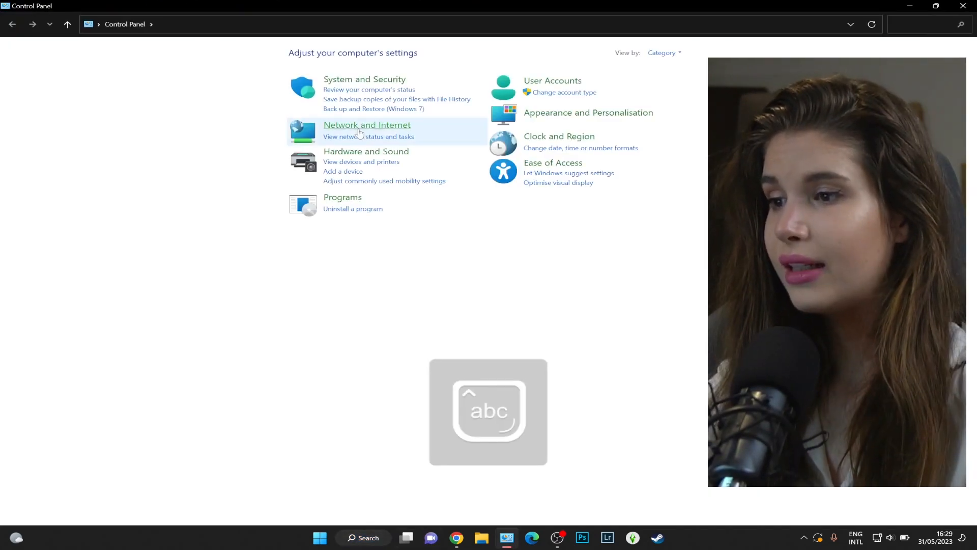
Go to Network and Sharing Centre and right-click Change adapter settings
click(367, 125)
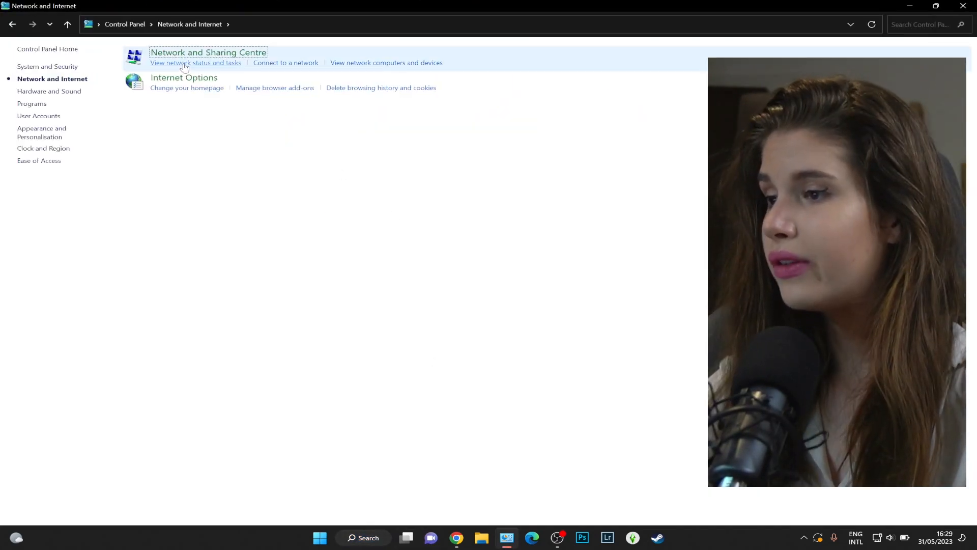
click(195, 62)
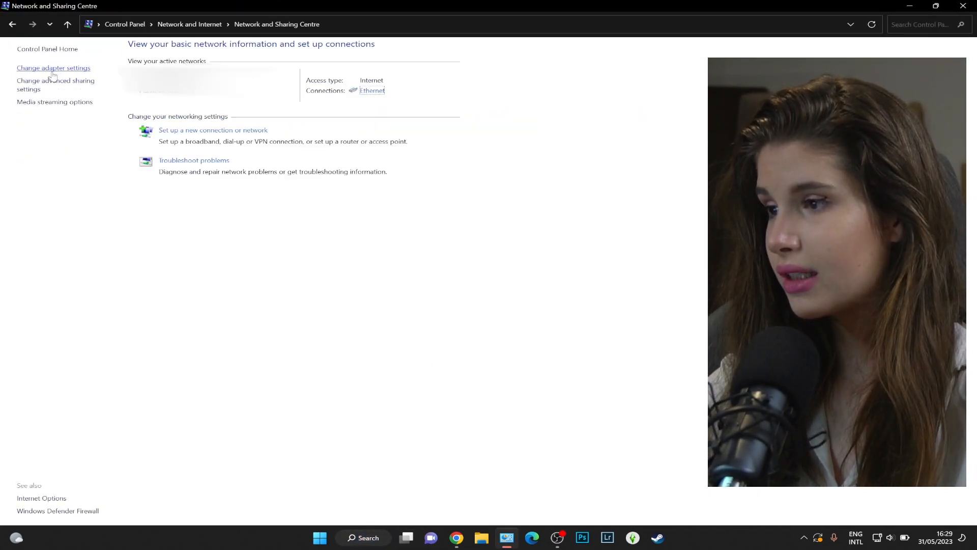
right_click(109, 69)
text(ea)
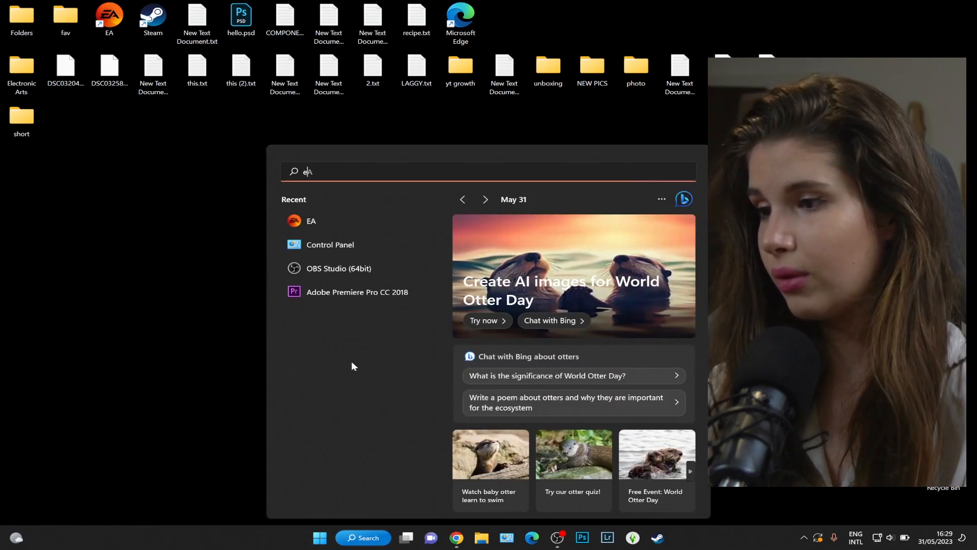
Launch the EA app from the Windows search results and taskbar icon
right_click(311, 221)
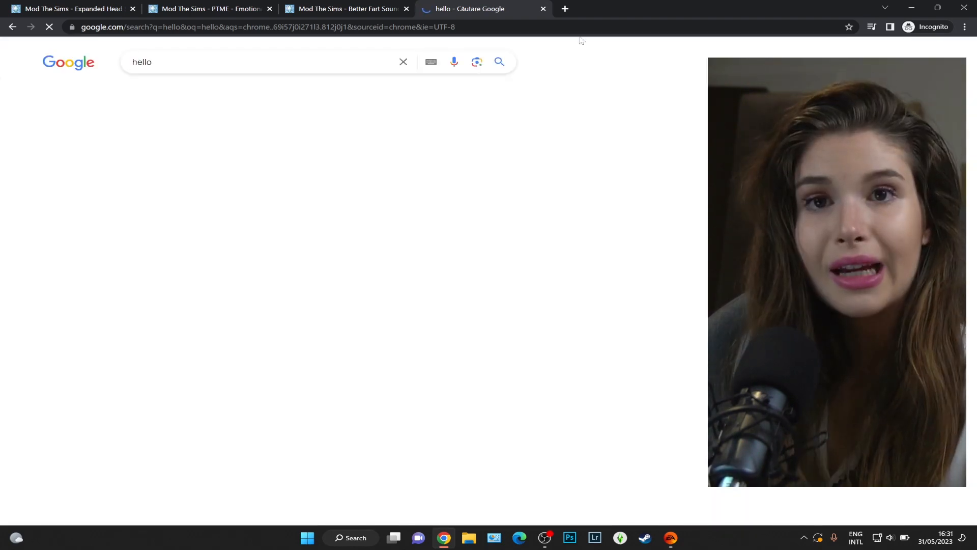
click(670, 537)
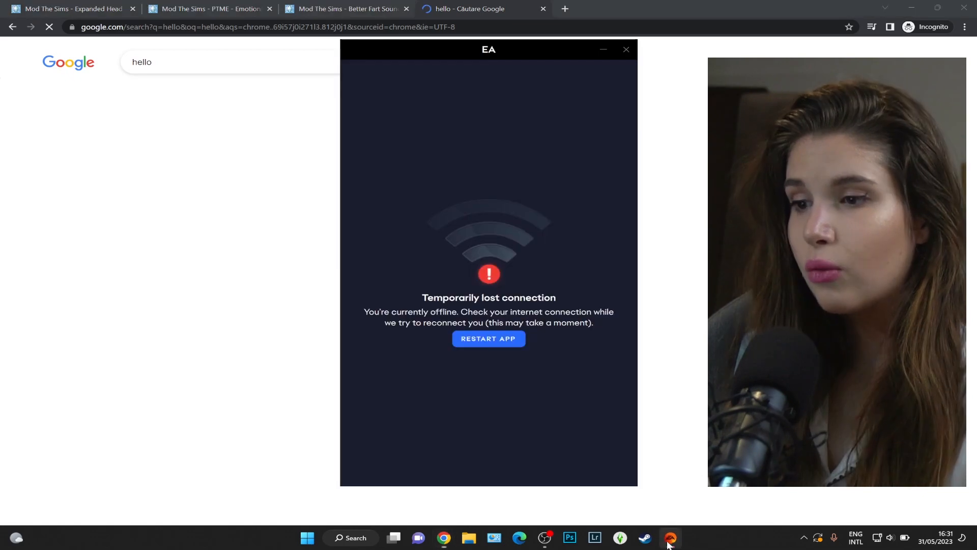